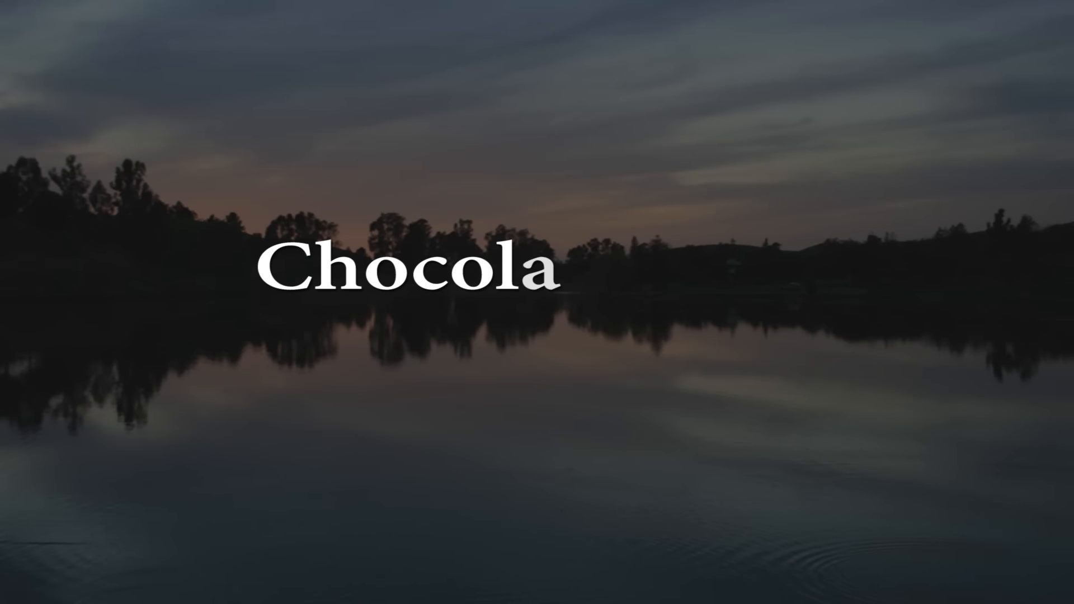
Step: Ink thick black Curve outlines over the folded wings, upper mane and ears
{"action": "type", "text": "te Rain"}
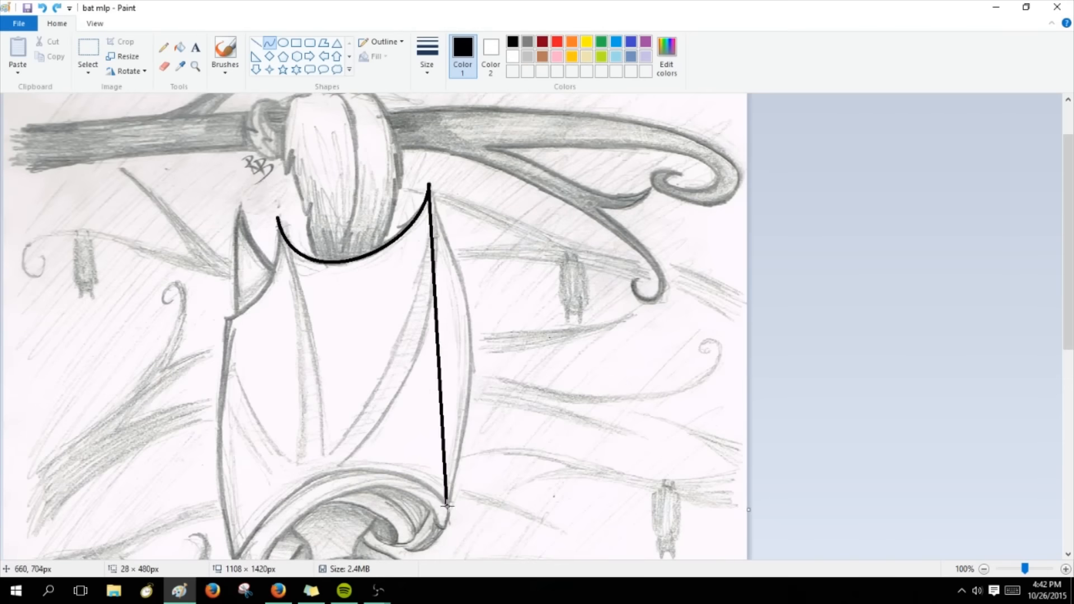
{"action": "scroll", "scroll_direction": "down", "scroll_amount": 3}
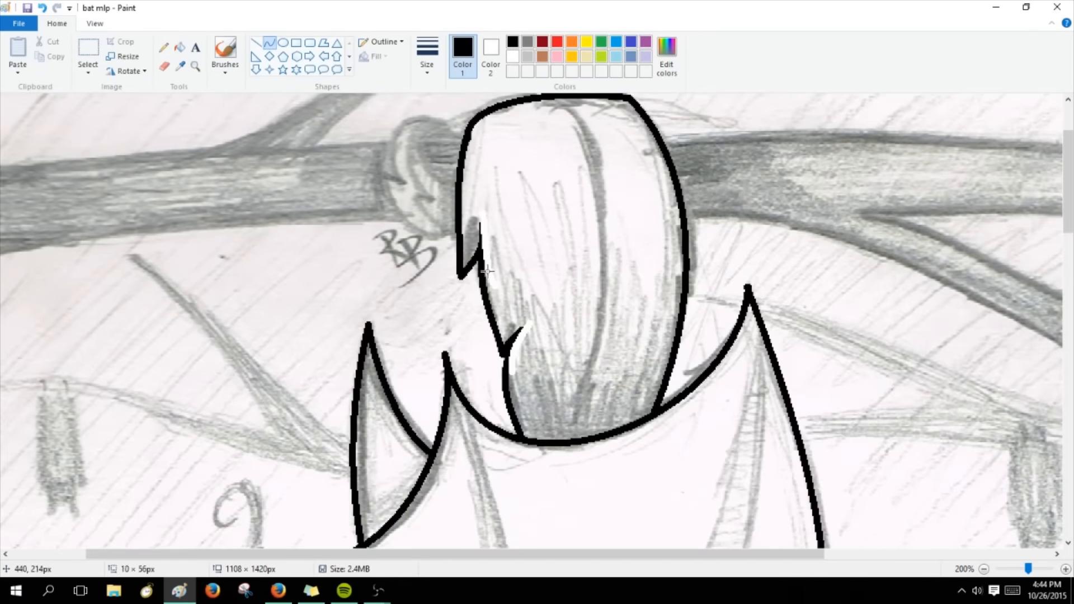
{"action": "scroll", "scroll_direction": "down", "scroll_amount": 3}
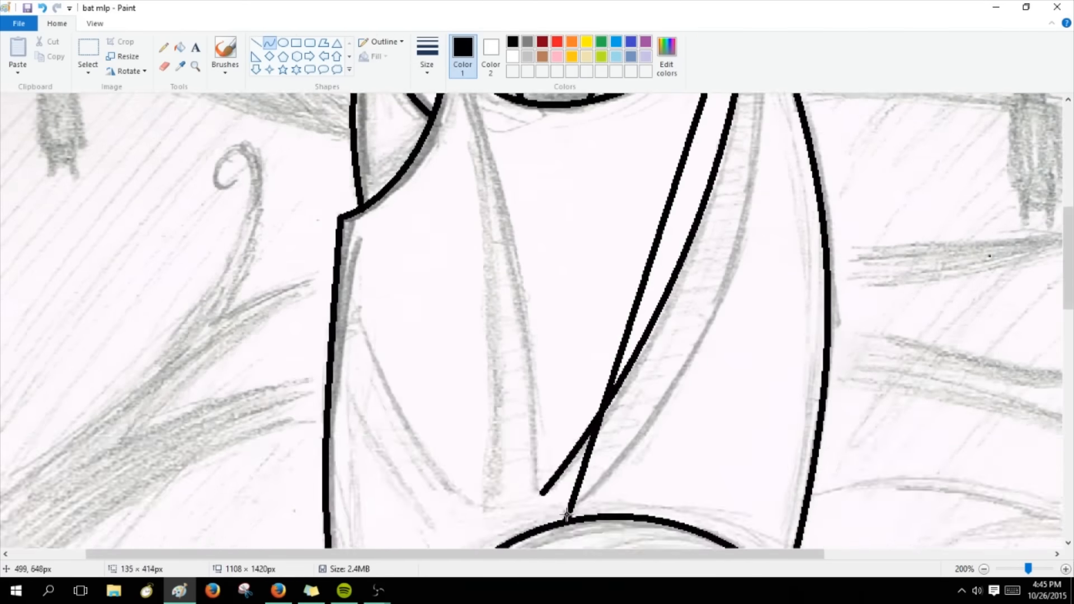
{"action": "scroll", "scroll_direction": "up", "scroll_amount": 3}
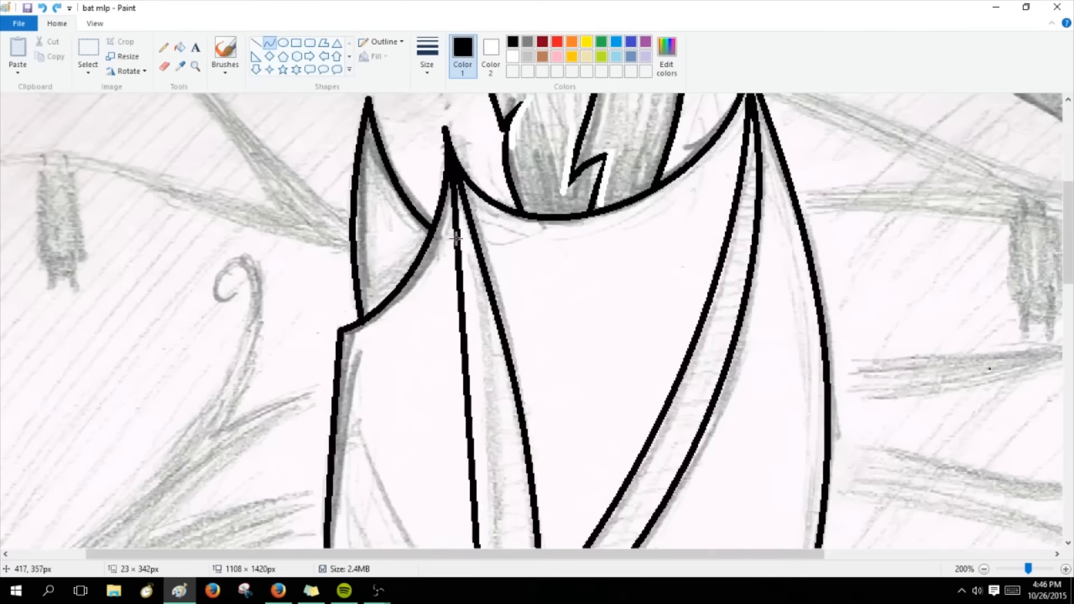
{"action": "scroll", "scroll_direction": "down", "scroll_amount": 3}
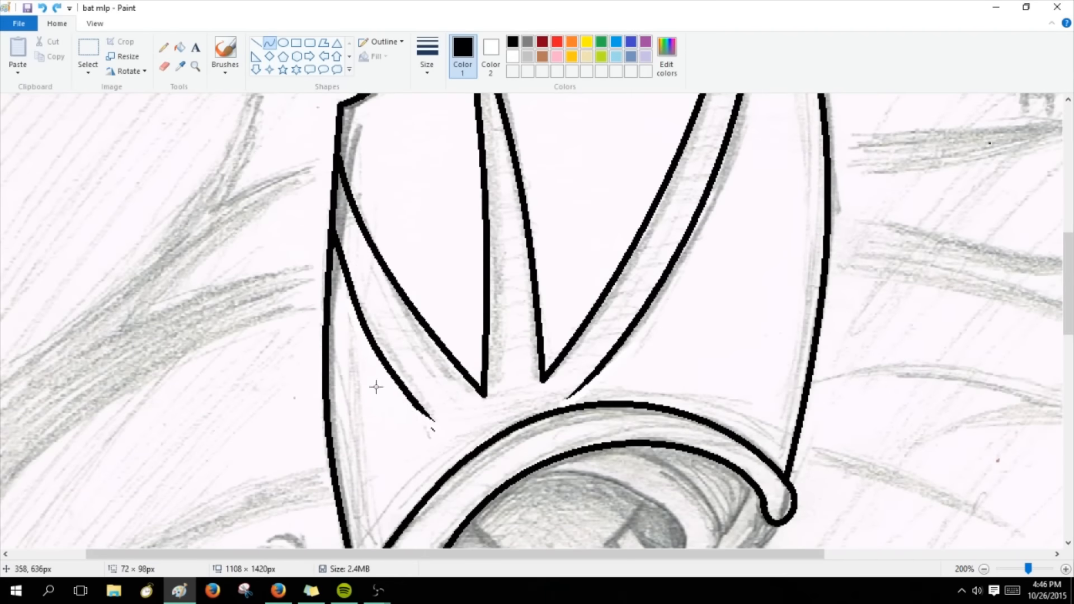
{"action": "scroll", "scroll_direction": "down", "scroll_amount": 3}
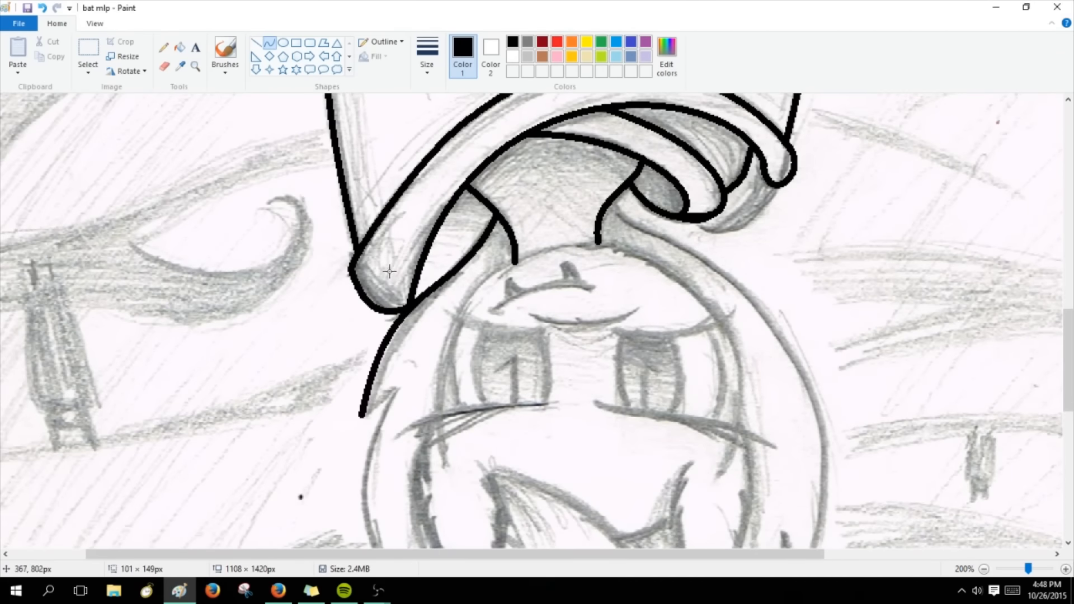
Step: Ink the hanging mane and face outline, then save as 'bat mlp1'
{"action": "scroll", "scroll_direction": "down", "scroll_amount": 3}
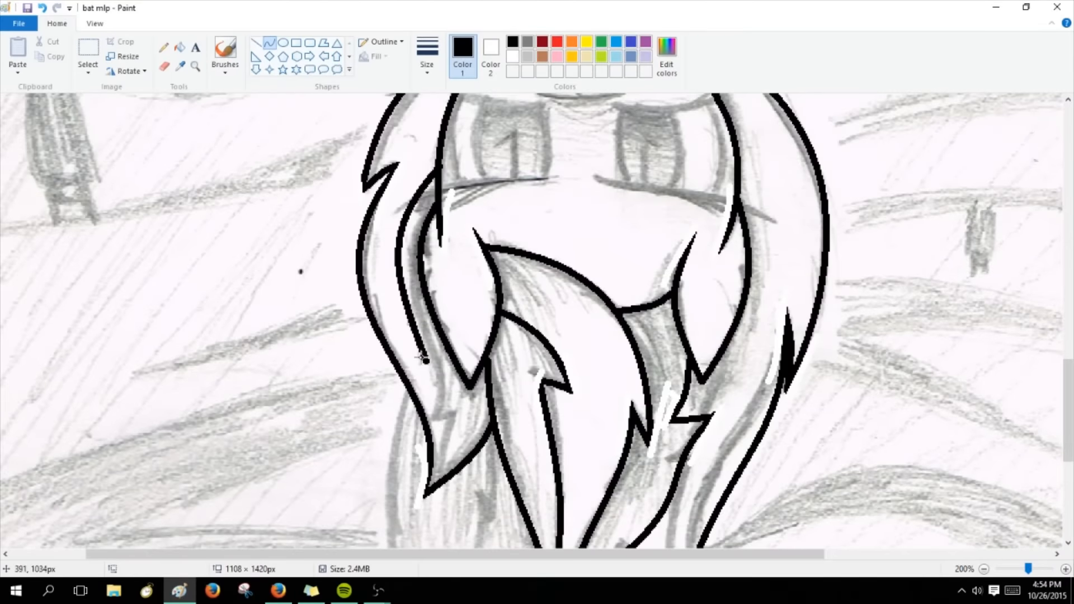
{"action": "scroll", "scroll_direction": "down", "scroll_amount": 3}
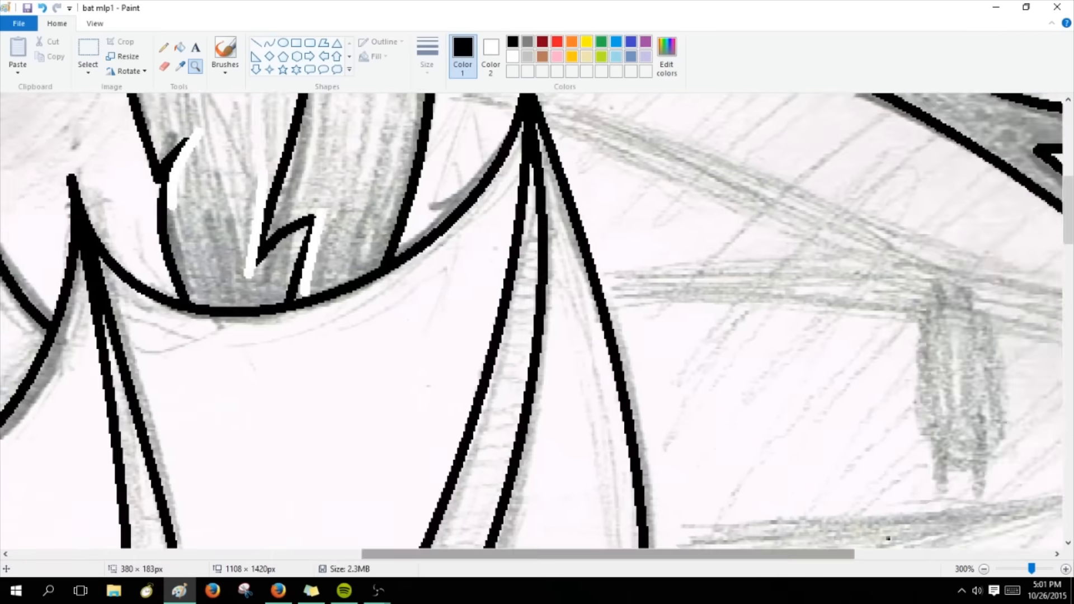
Step: Reopen the original 'bat mlp' sketch from Recent pictures
{"action": "left_click", "coordinate": [18, 22]}
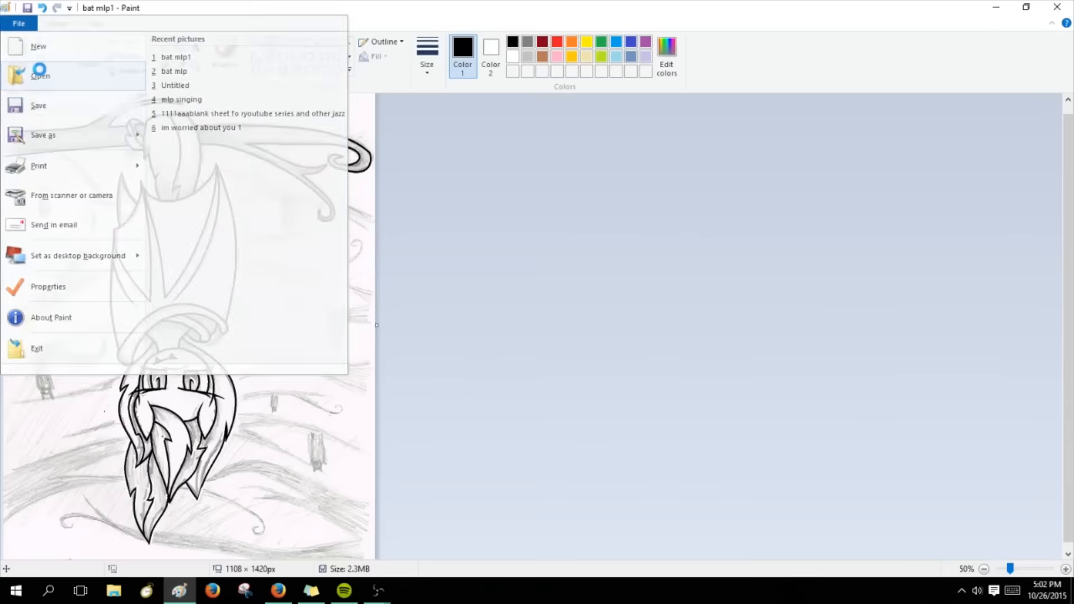
{"action": "left_click", "coordinate": [175, 71]}
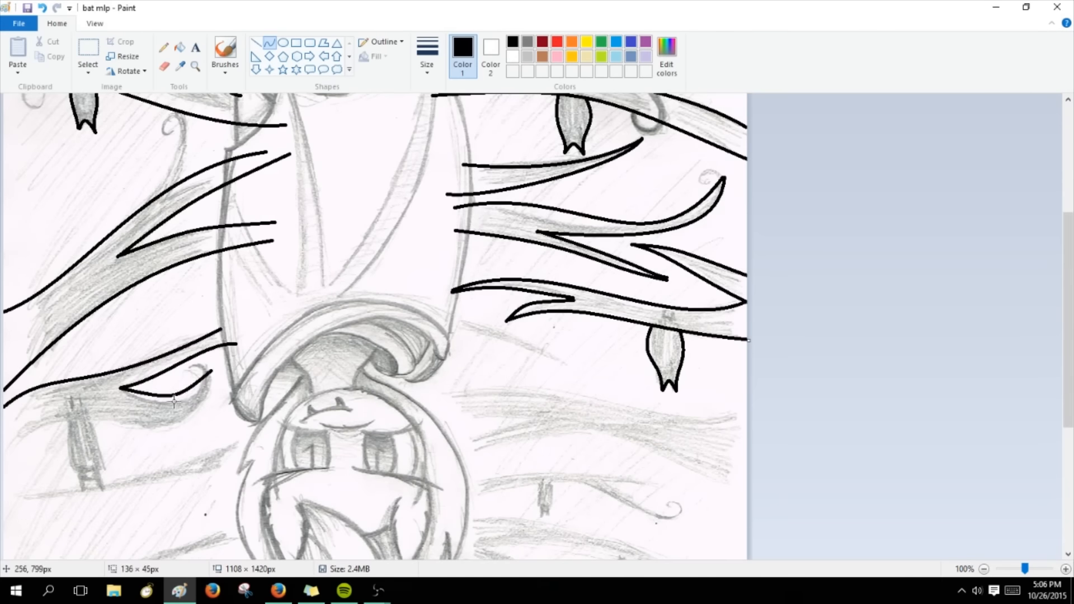
Step: Ink remaining branches and small bats, then fill wings light blue and mane pink-brown
{"action": "scroll", "scroll_direction": "down", "scroll_amount": 3}
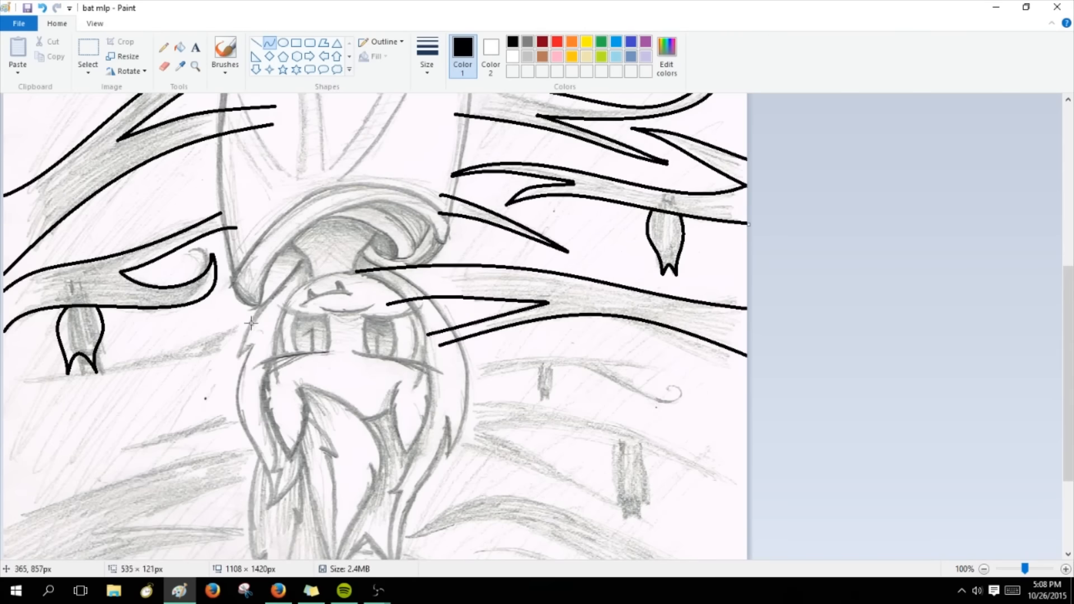
{"action": "scroll", "scroll_direction": "down", "scroll_amount": 3}
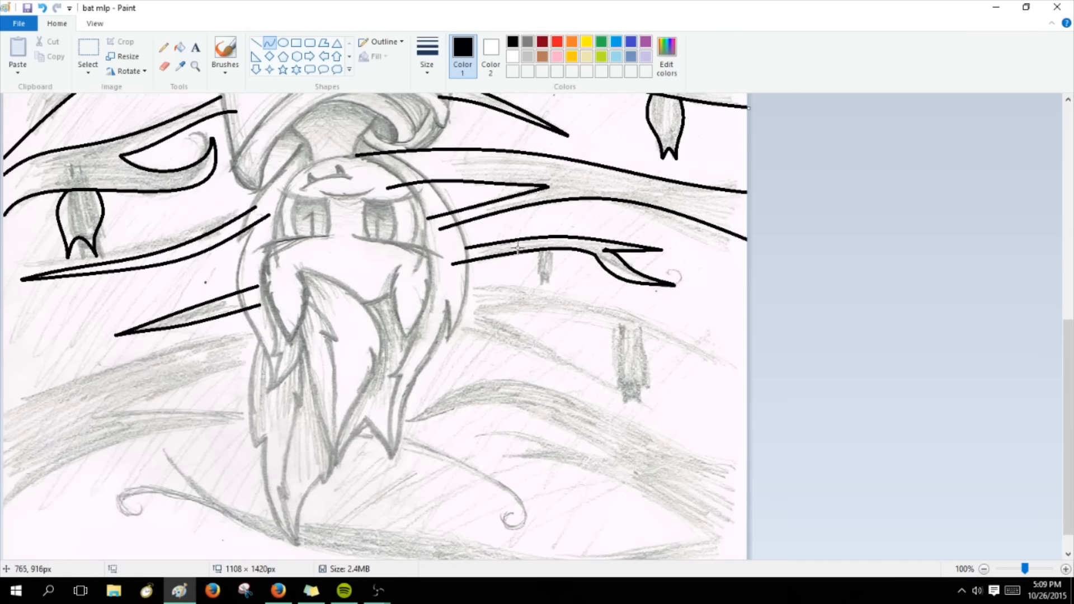
{"action": "scroll", "scroll_direction": "down", "scroll_amount": 3}
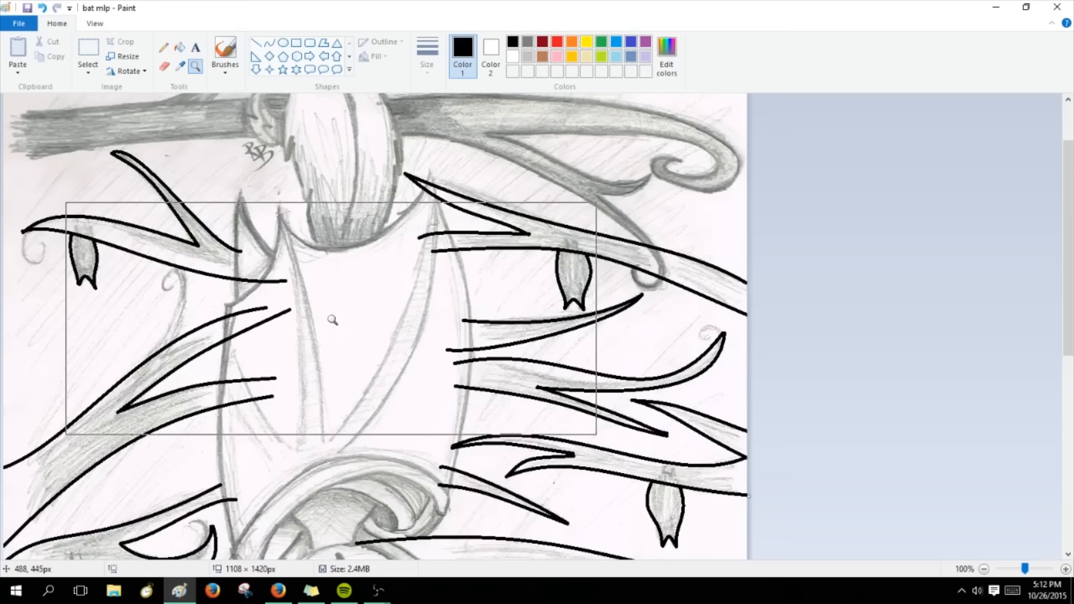
{"action": "scroll", "scroll_direction": "down", "scroll_amount": 3}
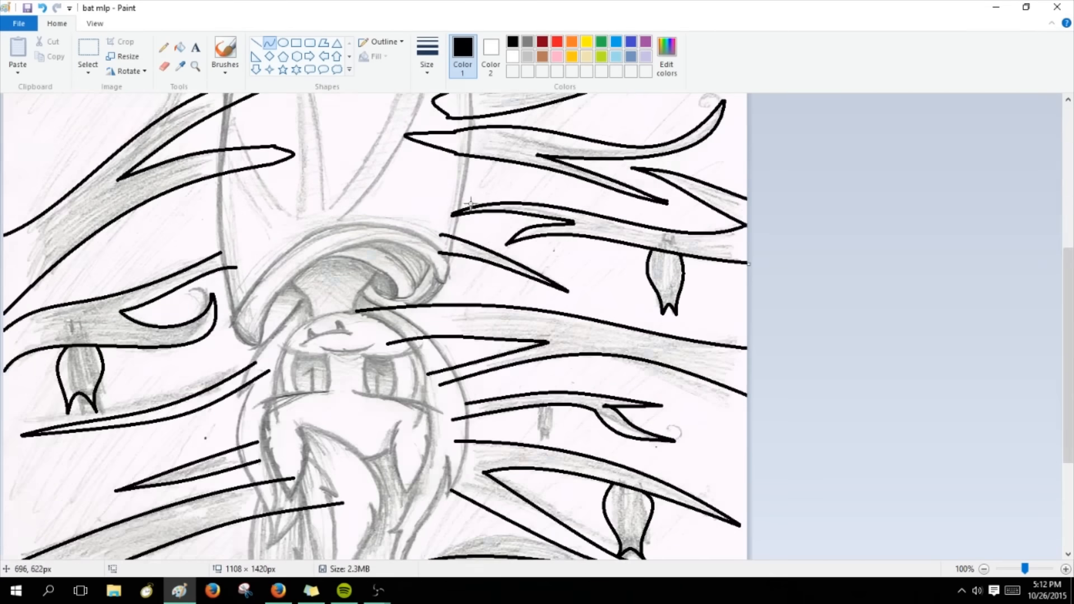
{"action": "scroll", "scroll_direction": "down", "scroll_amount": 3}
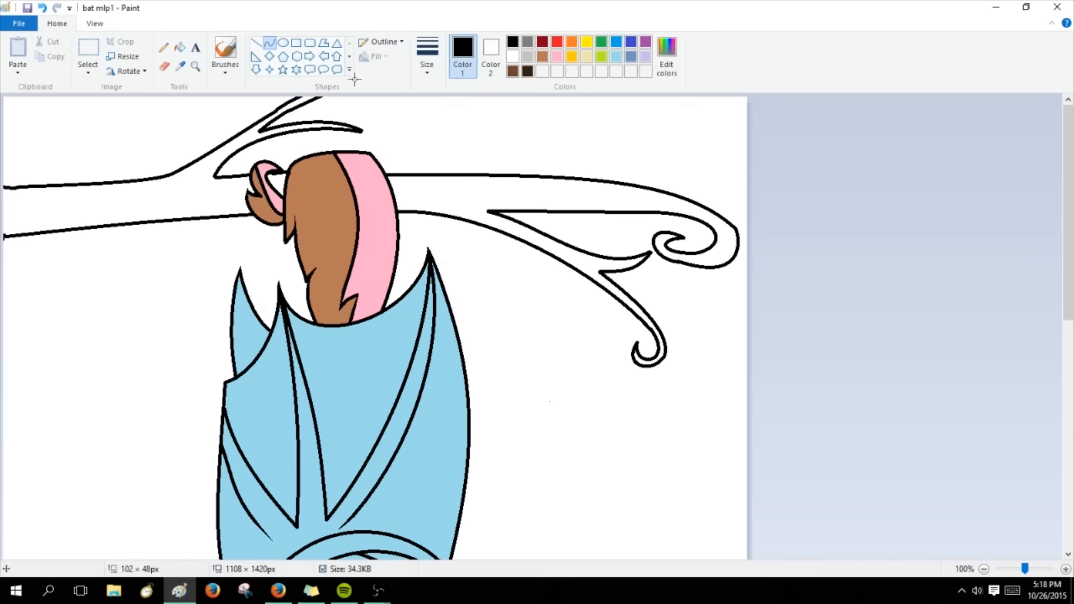
Step: Fill the branch dark brown and launch Adobe Photoshop Elements 8.0
{"action": "left_click", "coordinate": [984, 568]}
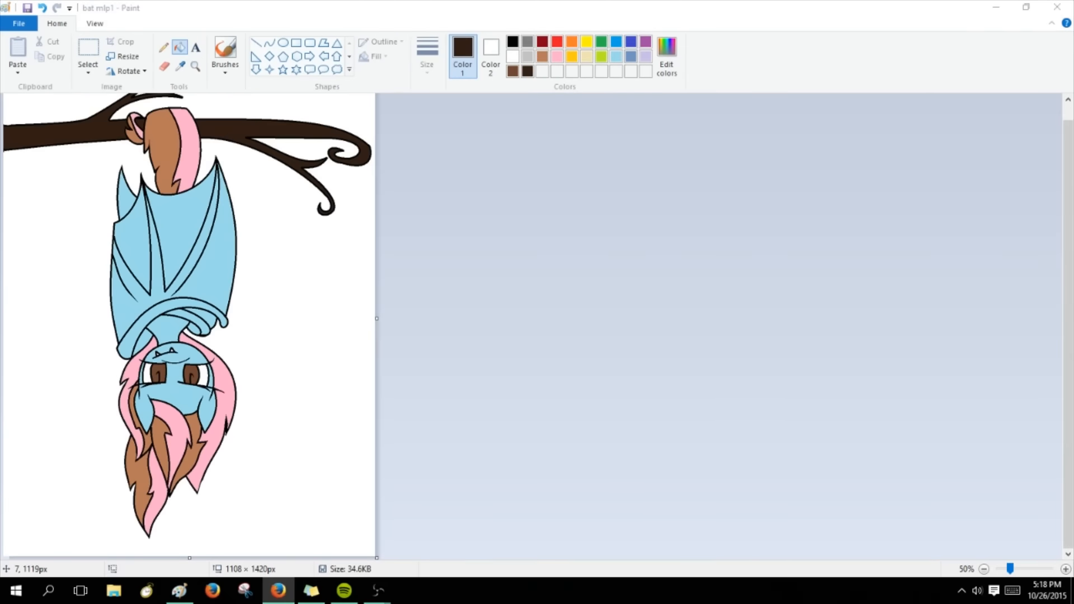
{"action": "left_click", "coordinate": [15, 590]}
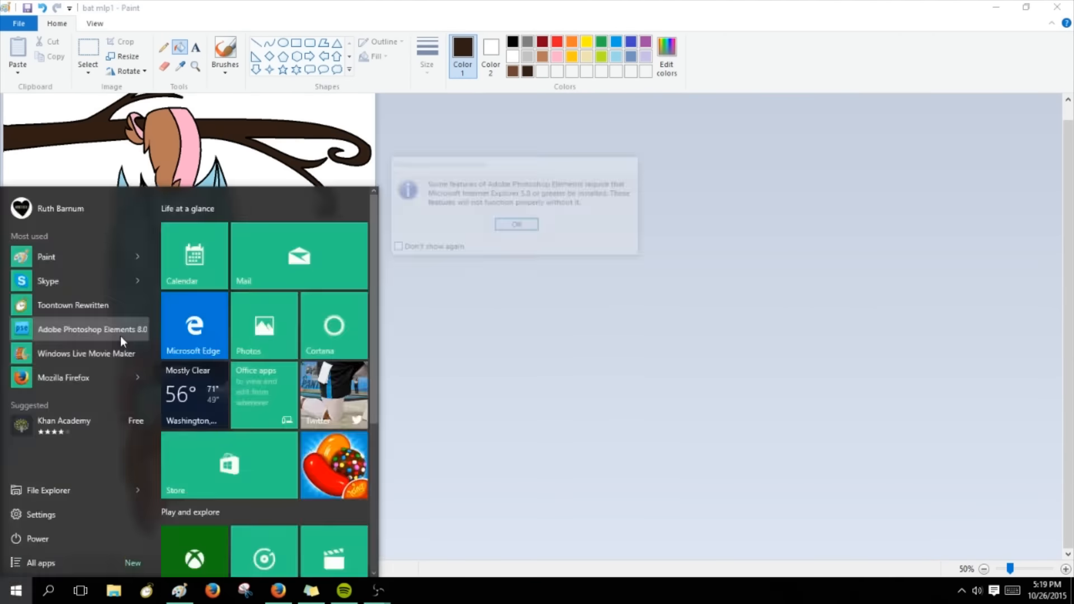
{"action": "left_click", "coordinate": [92, 329]}
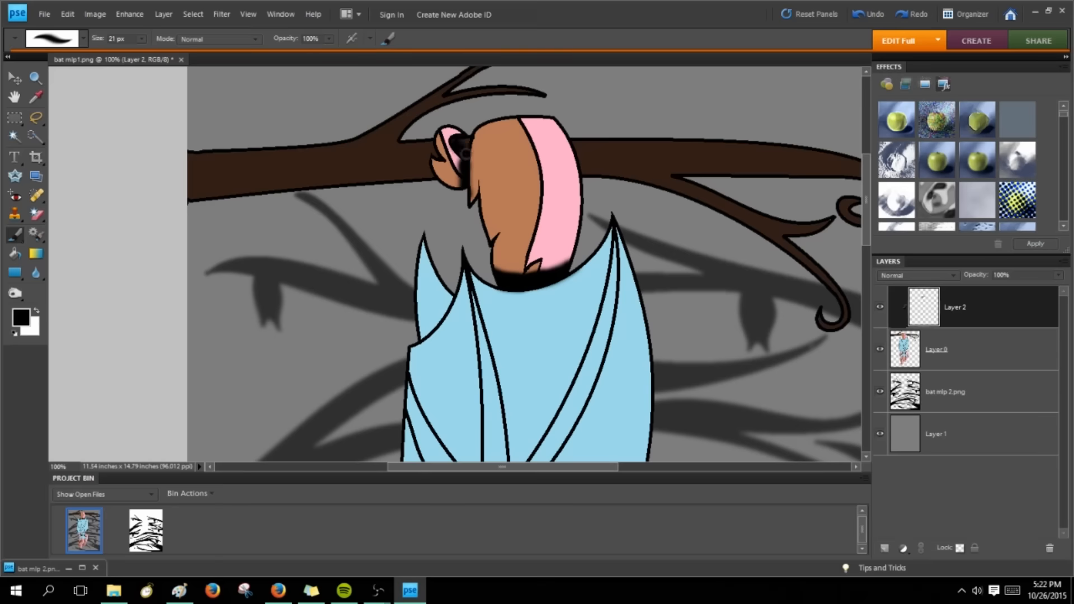
Step: Shade wings, face and mane on Layer 0, adding a new layer for mane texture
{"action": "scroll", "scroll_direction": "down", "scroll_amount": 3}
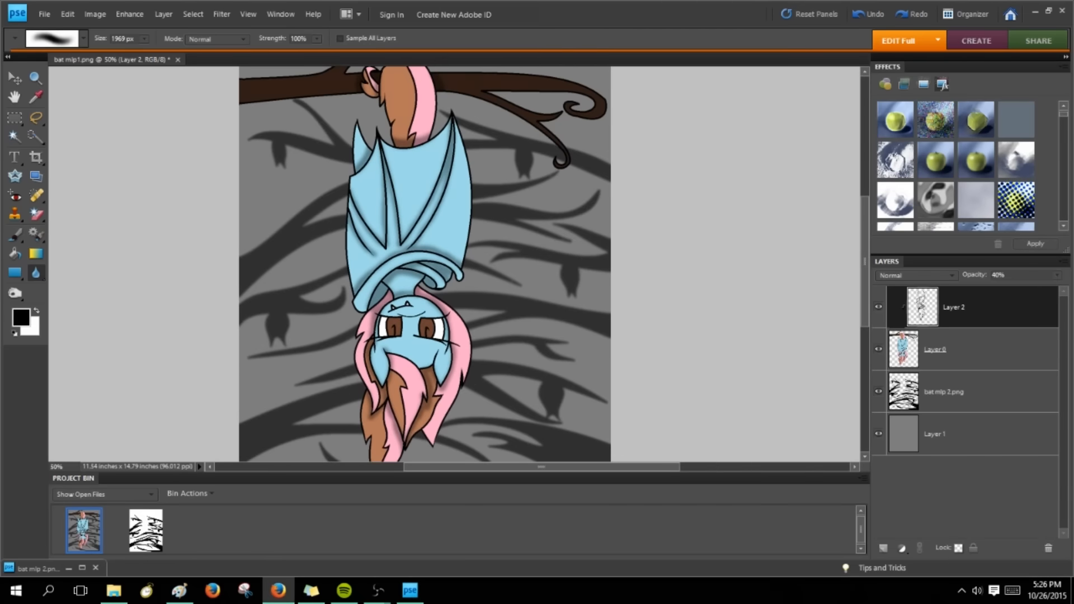
{"action": "left_click", "coordinate": [34, 76]}
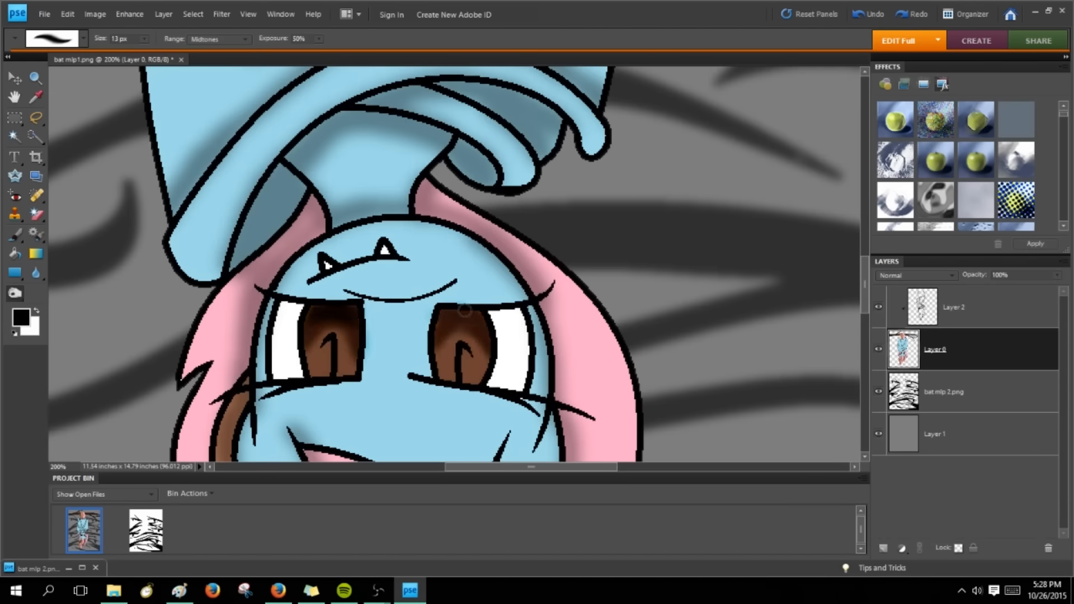
{"action": "left_click", "coordinate": [36, 77]}
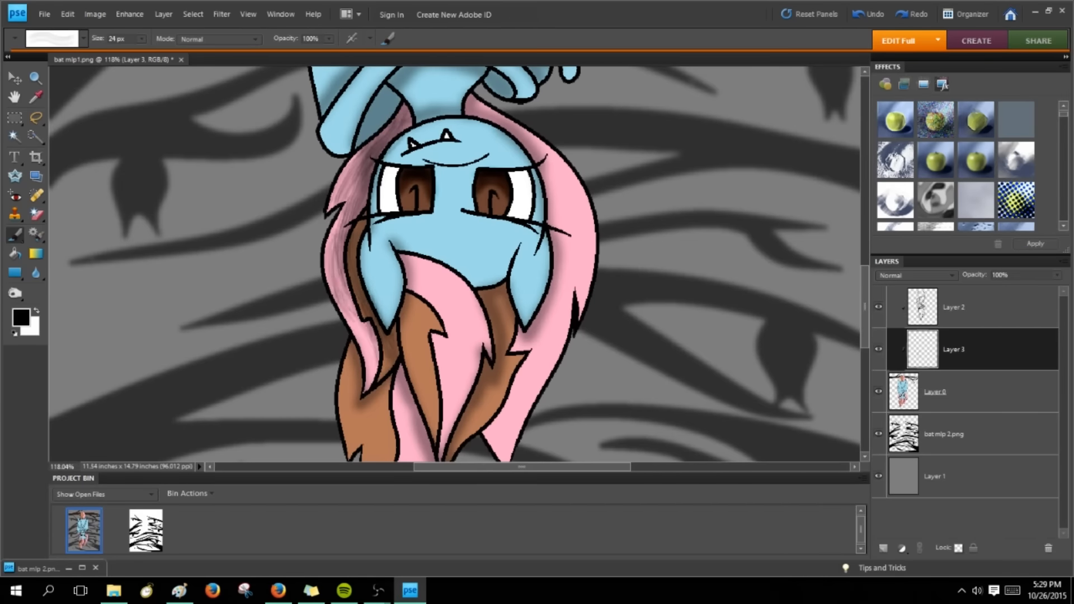
{"action": "scroll", "scroll_direction": "down", "scroll_amount": 3}
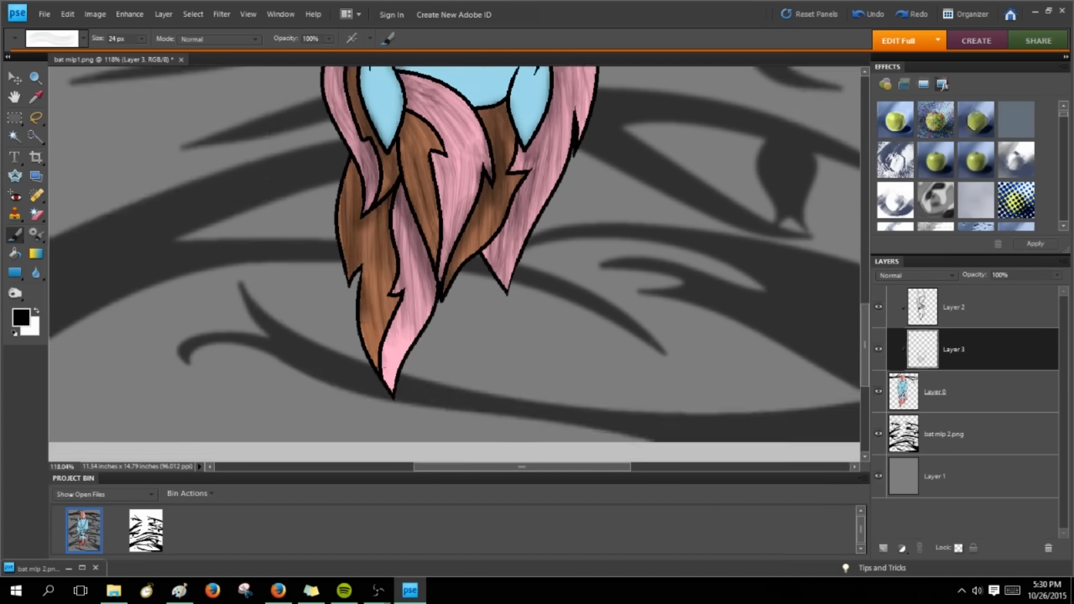